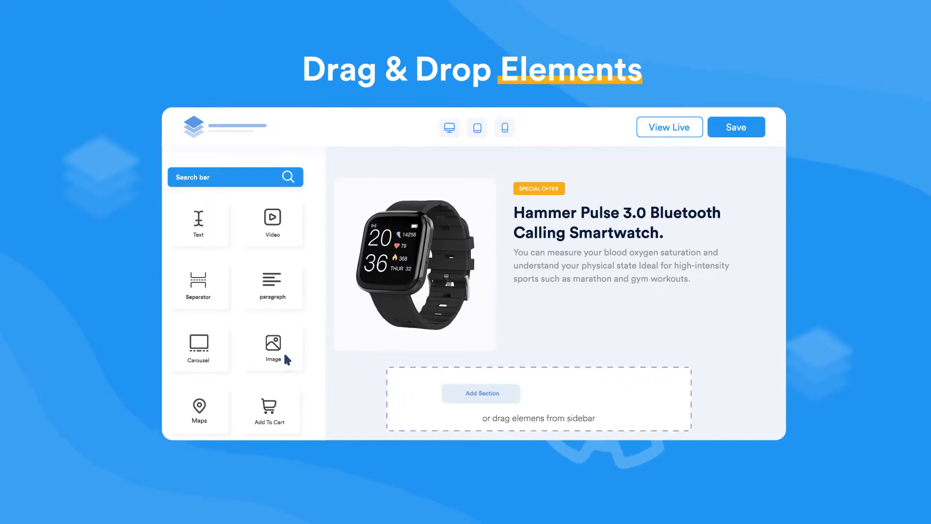
- Drag the sidebar Image element to just below the smartwatch product description
{"action": "left_click_drag", "start_coordinate": [272, 349], "coordinate": [659, 337]}
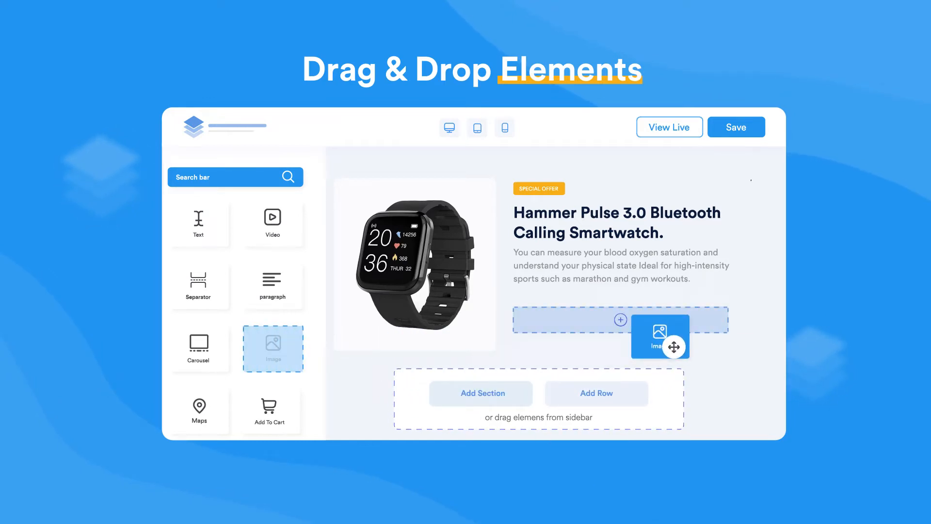